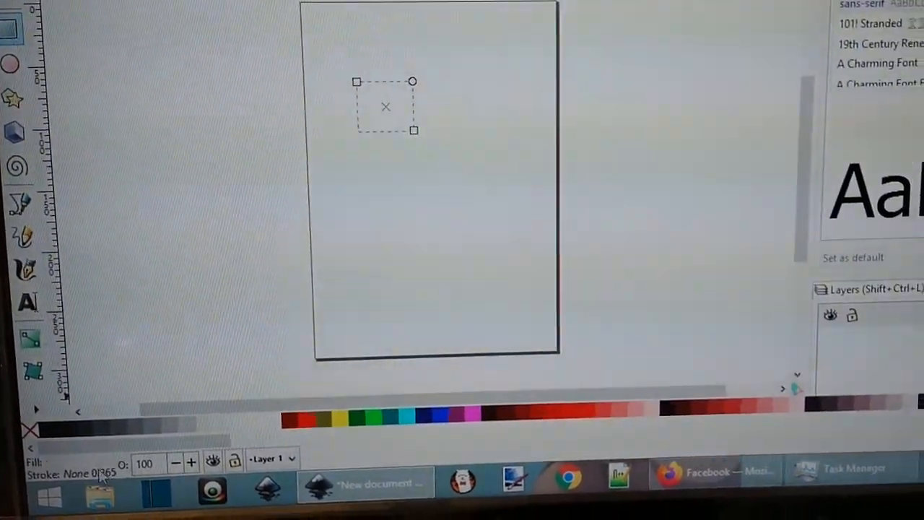
Fill the selected square solid black via the Fill indicator's Set fill option
right_click(385, 107)
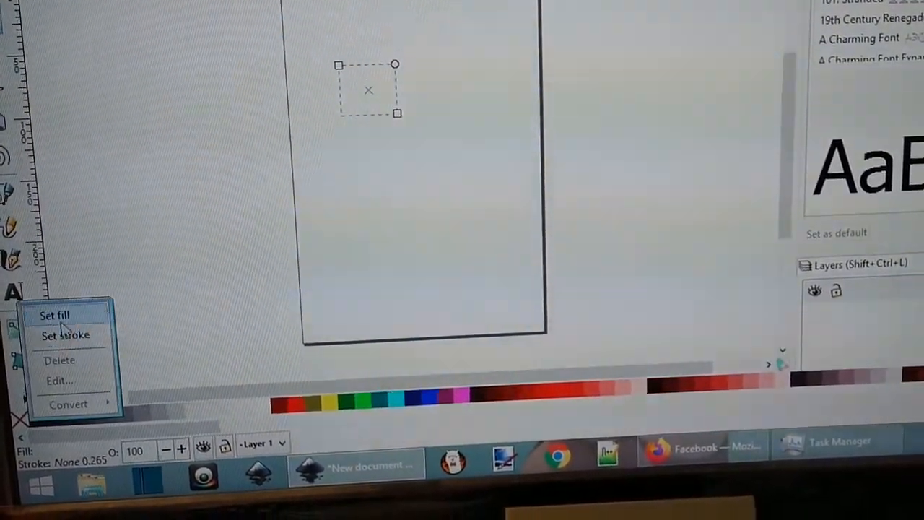
click(55, 314)
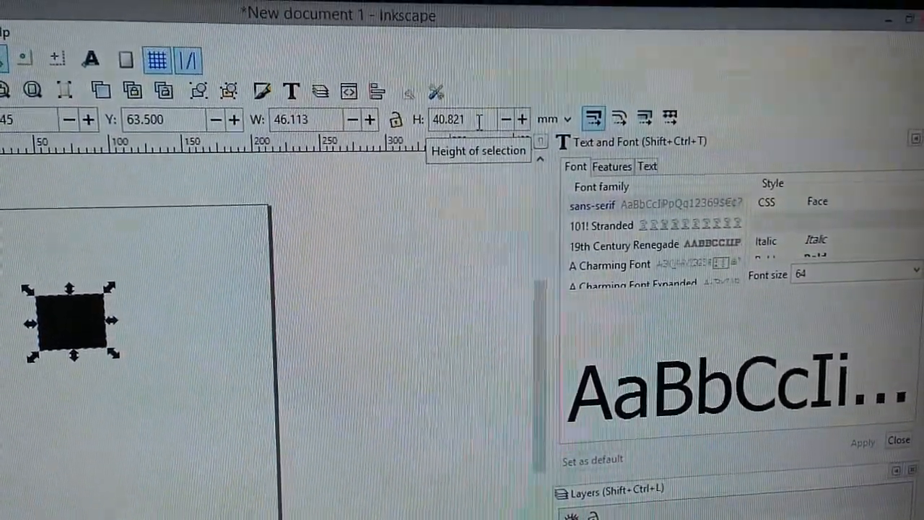
Switch the toolbar units to inches so the square reads W 1.815 by H 1.607
click(554, 118)
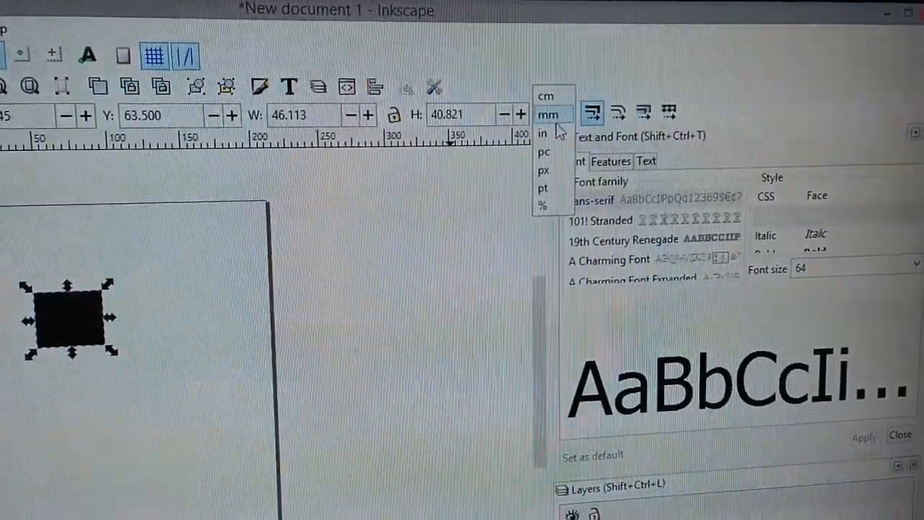
click(543, 132)
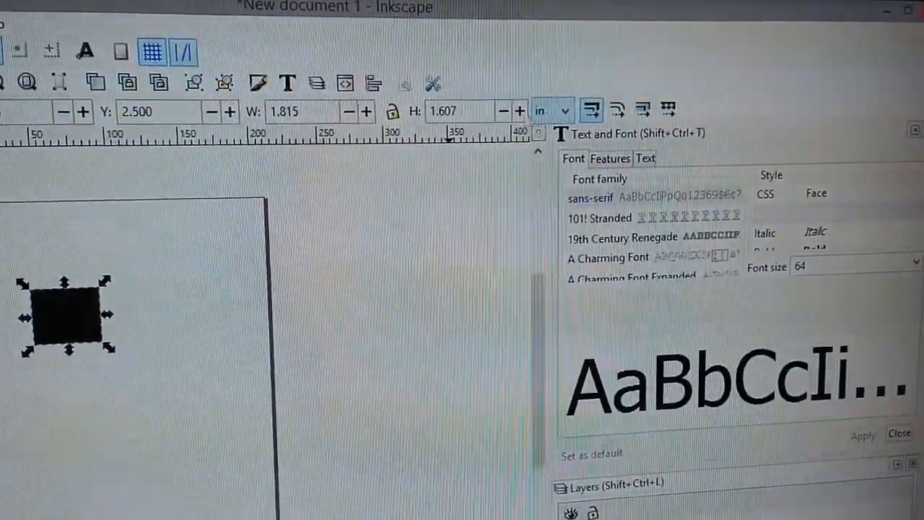